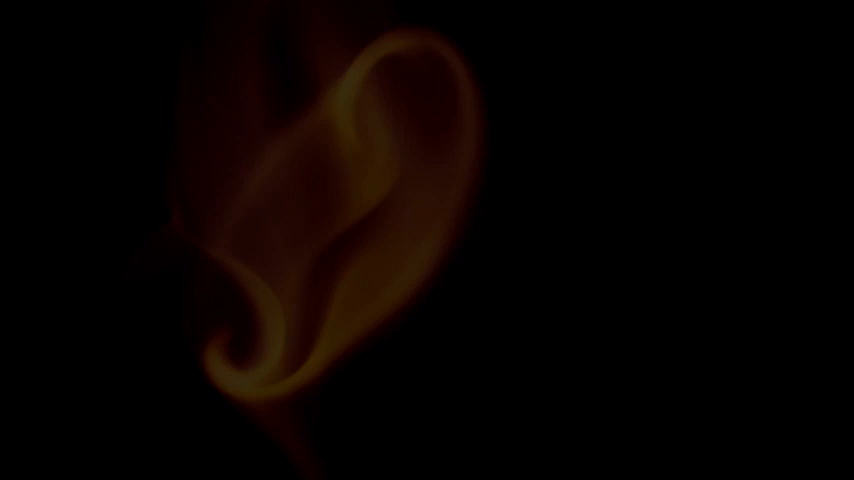
{"action": "type", "text": "7 ELEMENTS THAT"}
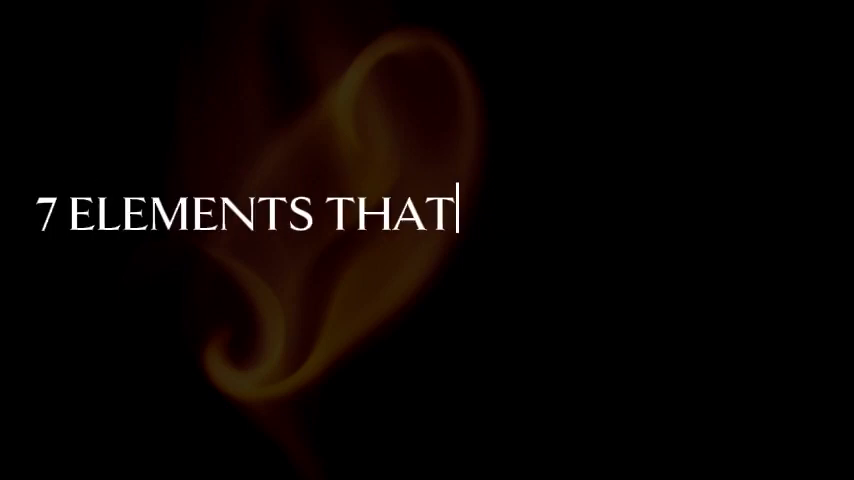